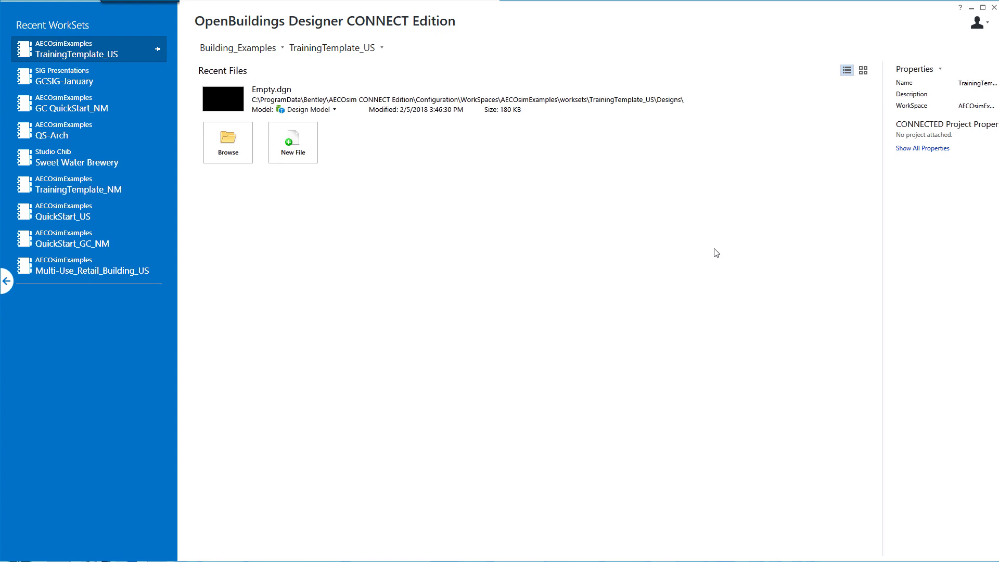
# Show the WorkSet list beside the Building_Examples workspace
pyautogui.click(237, 47)
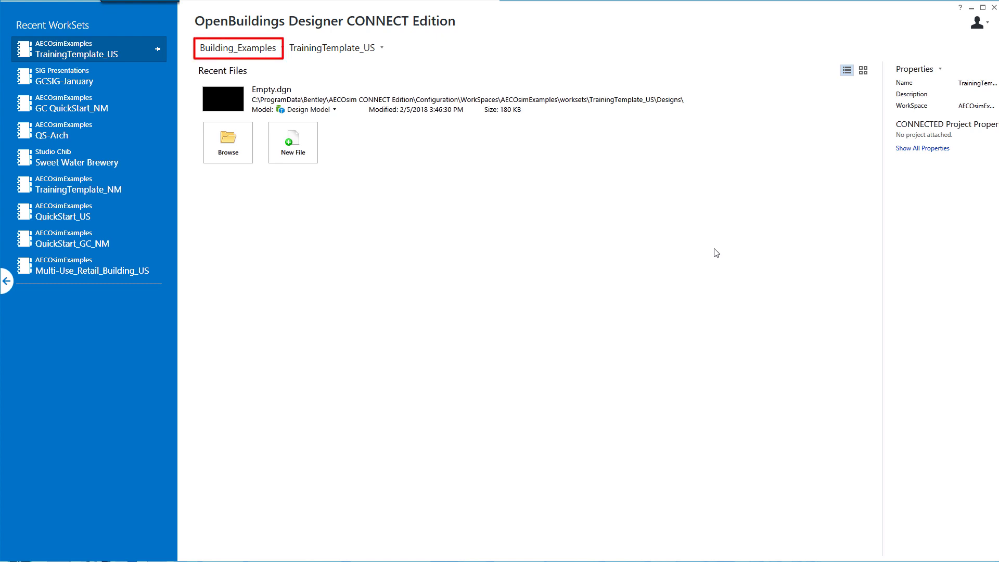
pyautogui.click(331, 47)
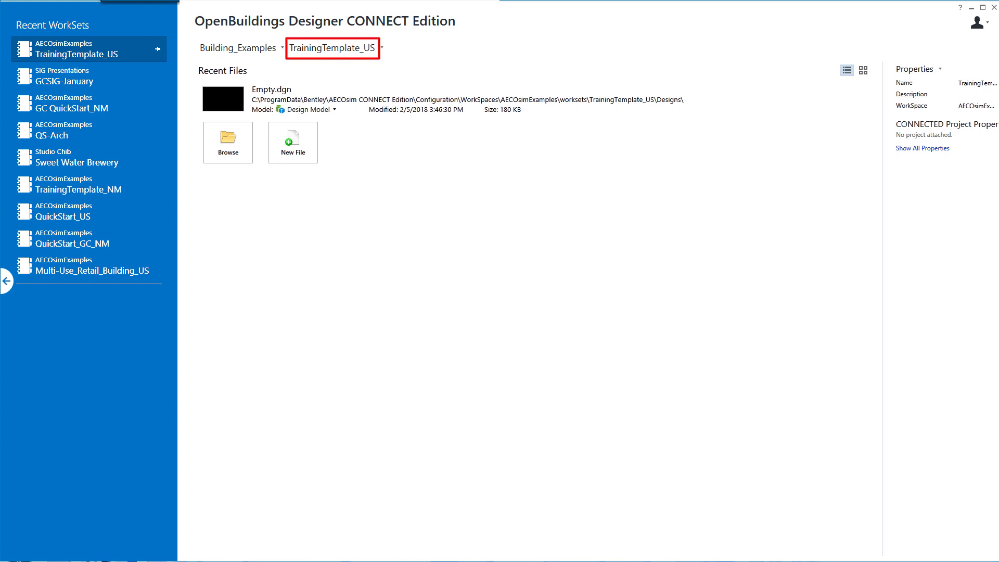
pyautogui.moveTo(333, 47)
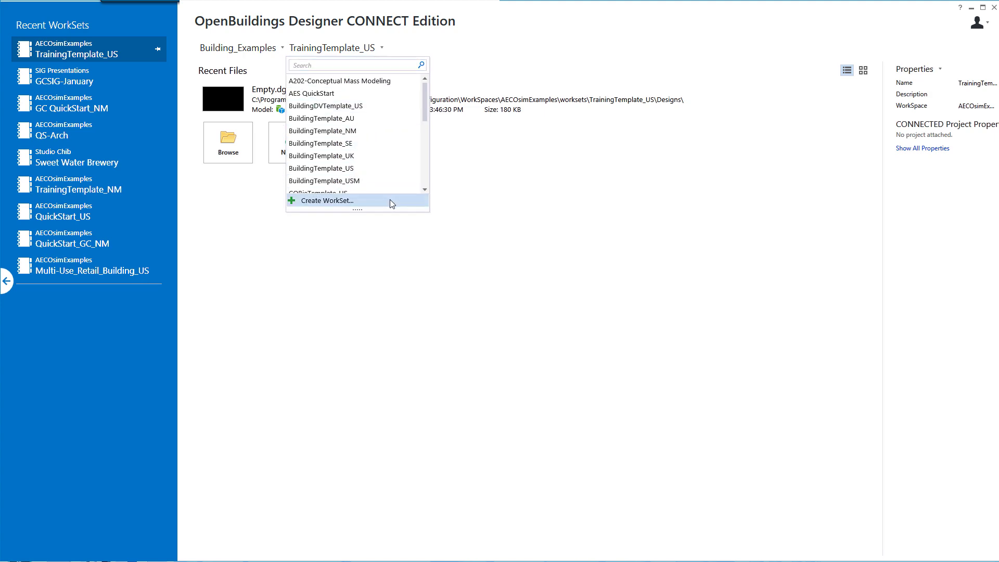
# Start a new workset named and described as 'GC QuickStart_US'
pyautogui.click(325, 200)
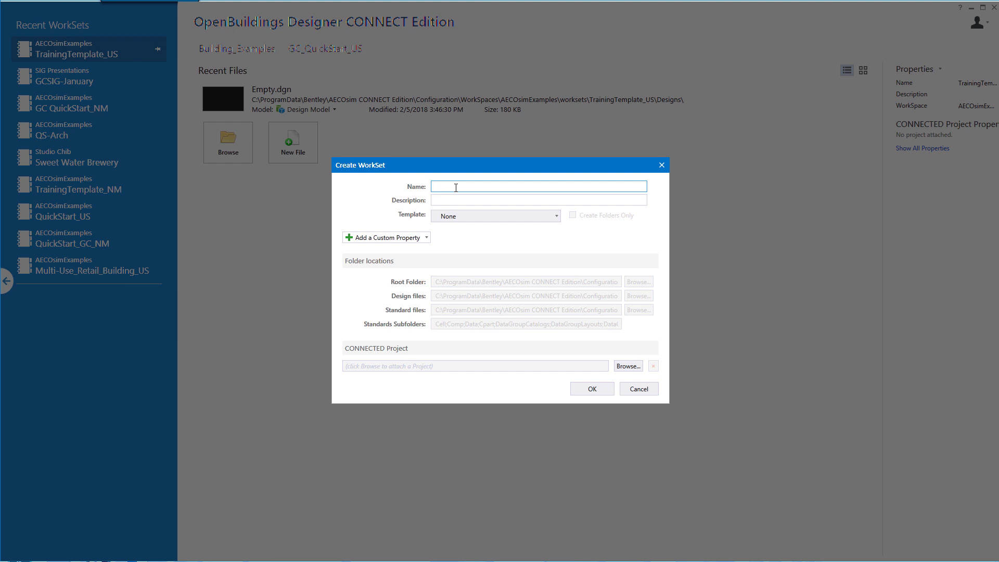
pyautogui.write('G')
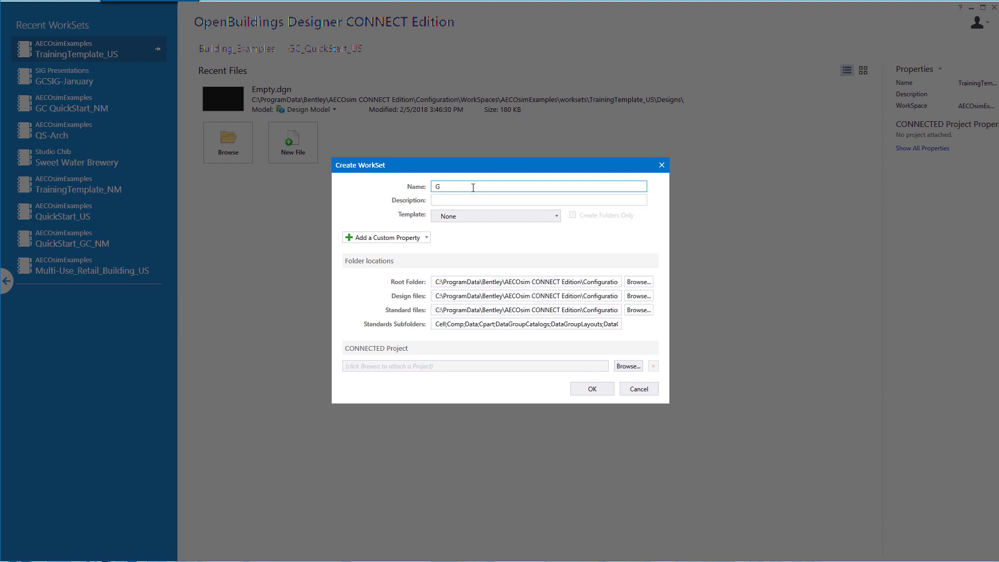
pyautogui.write('C QuickStart')
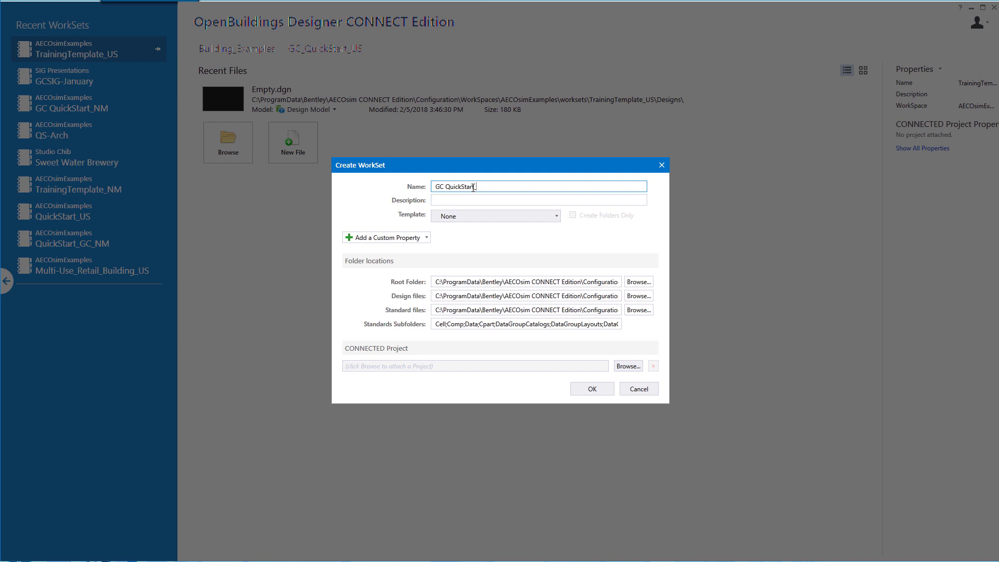
pyautogui.write('_US')
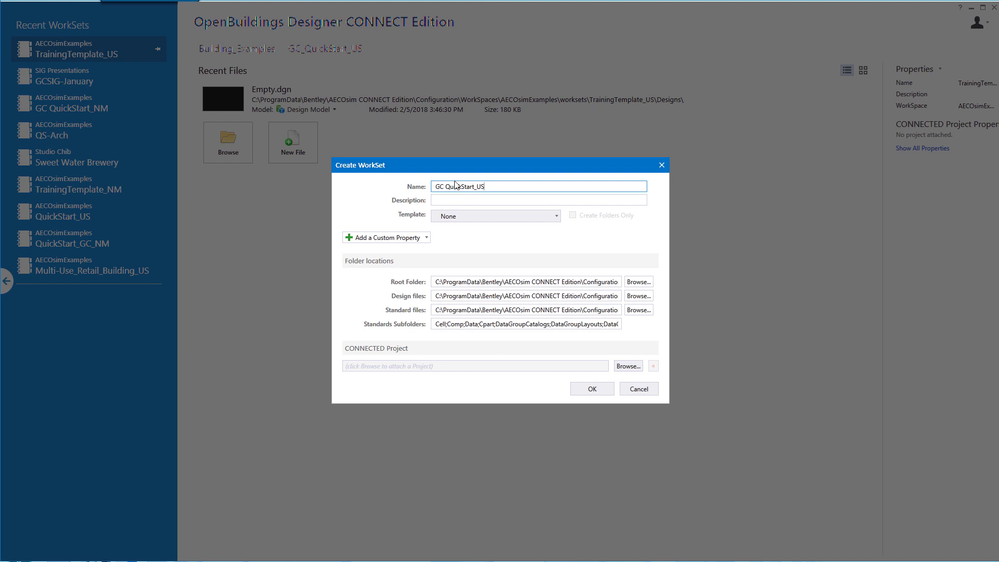
pyautogui.tripleClick(459, 186)
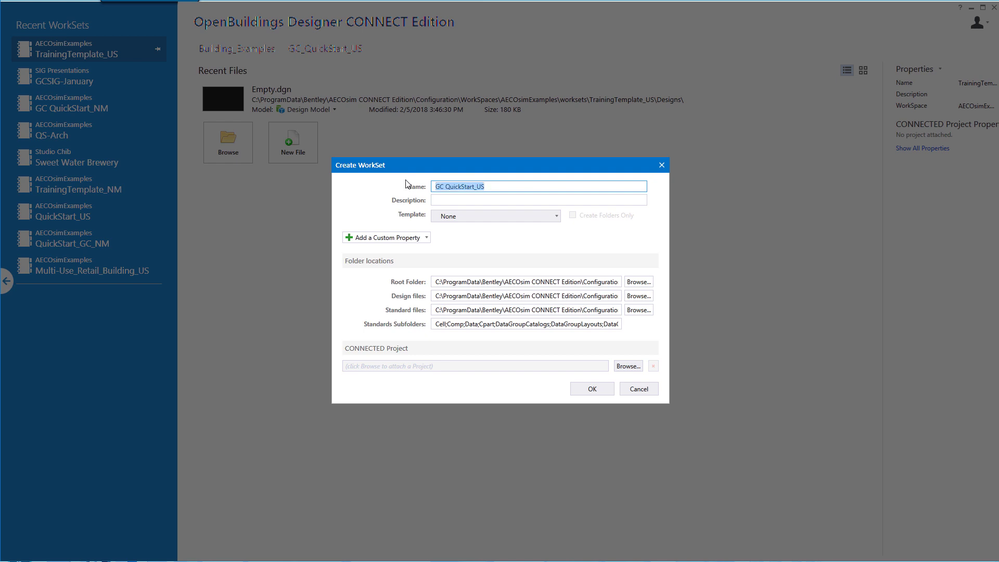
pyautogui.write('GC QuickStart_US')
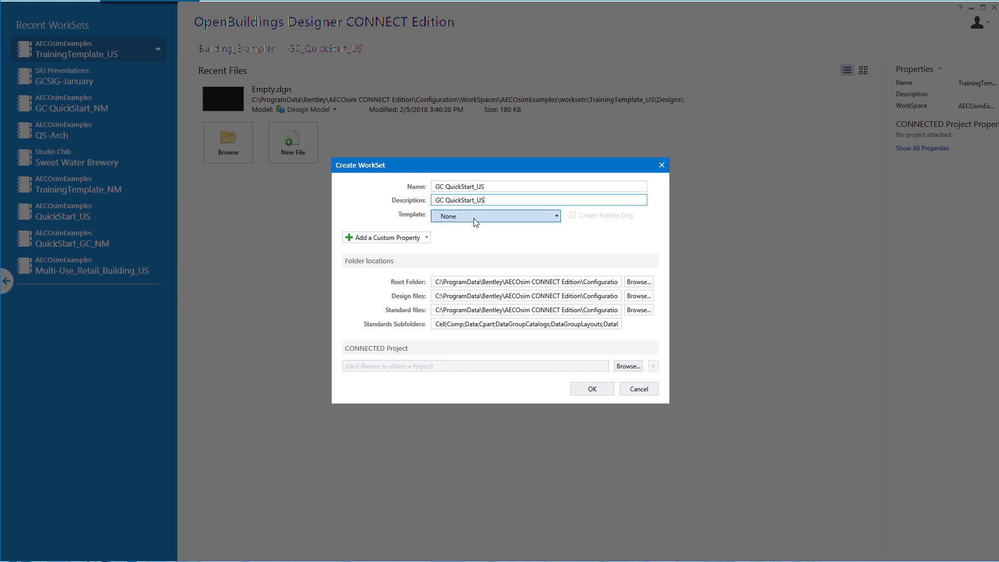
# Base the workset on the TrainingTemplate_US template and create it
pyautogui.click(495, 216)
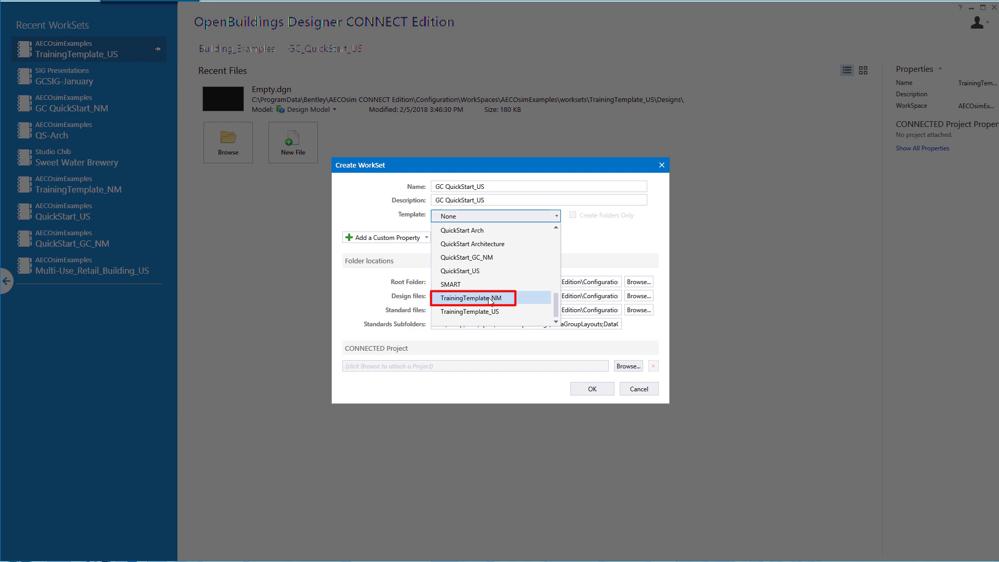
pyautogui.moveTo(491, 299)
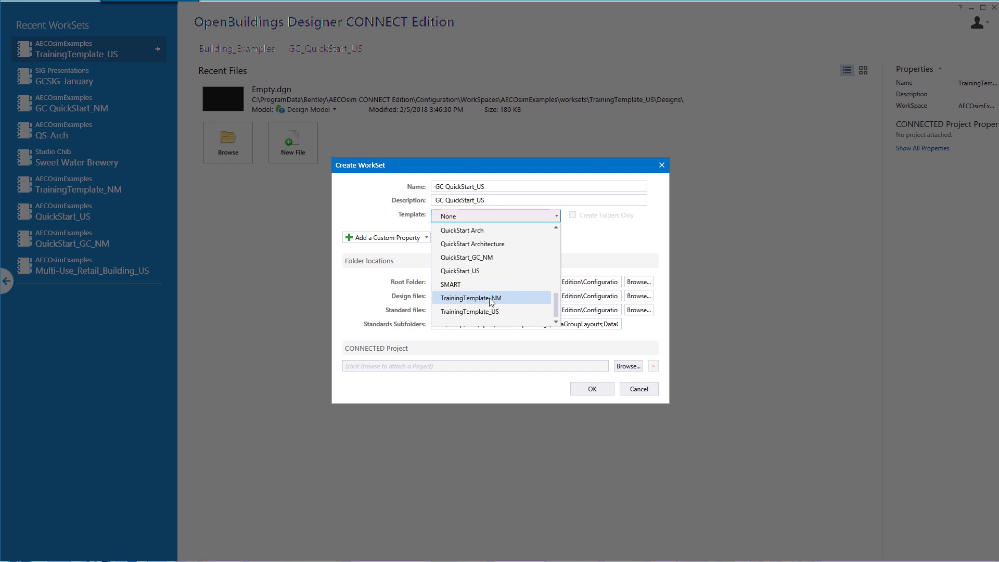
pyautogui.click(471, 312)
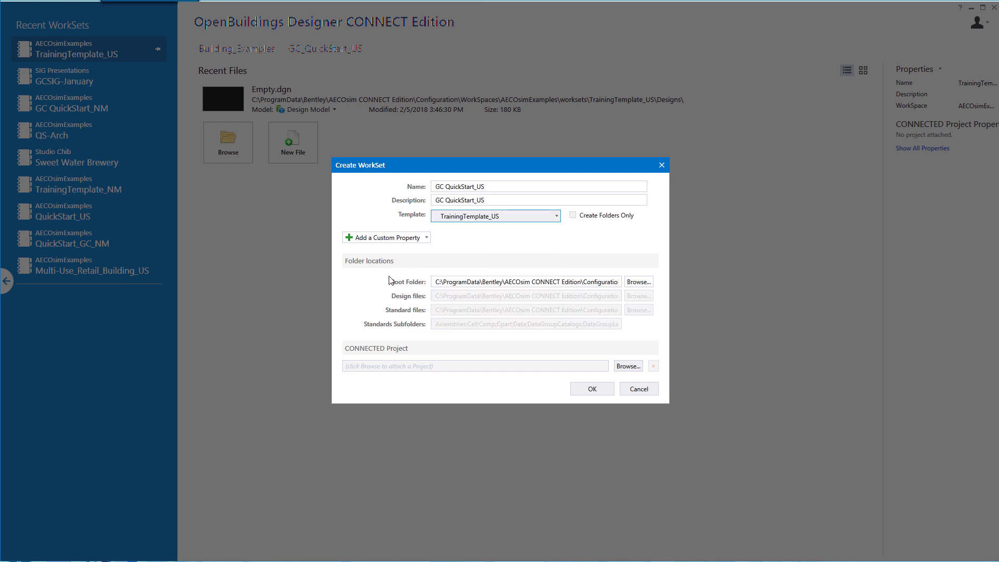
pyautogui.moveTo(387, 282)
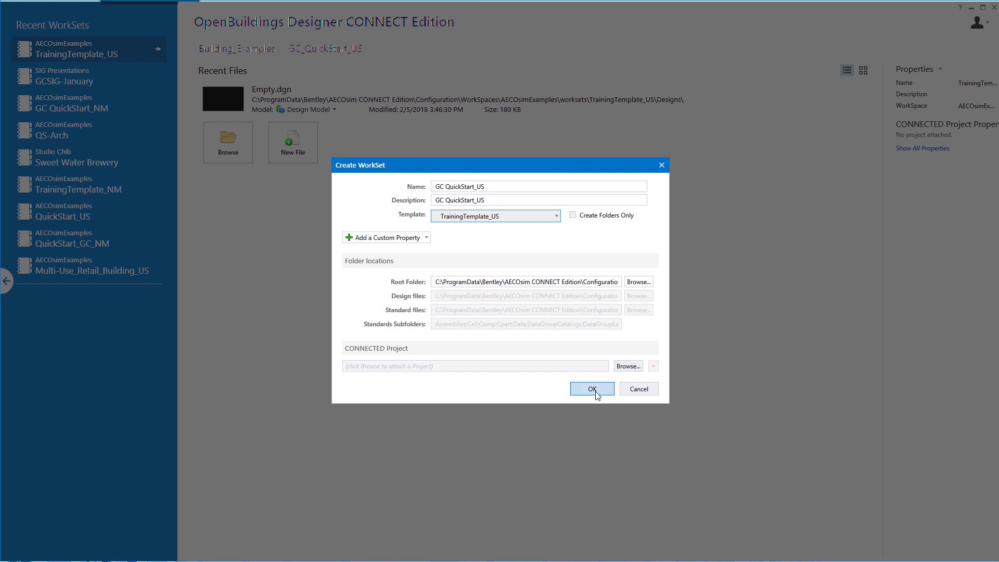
pyautogui.click(592, 388)
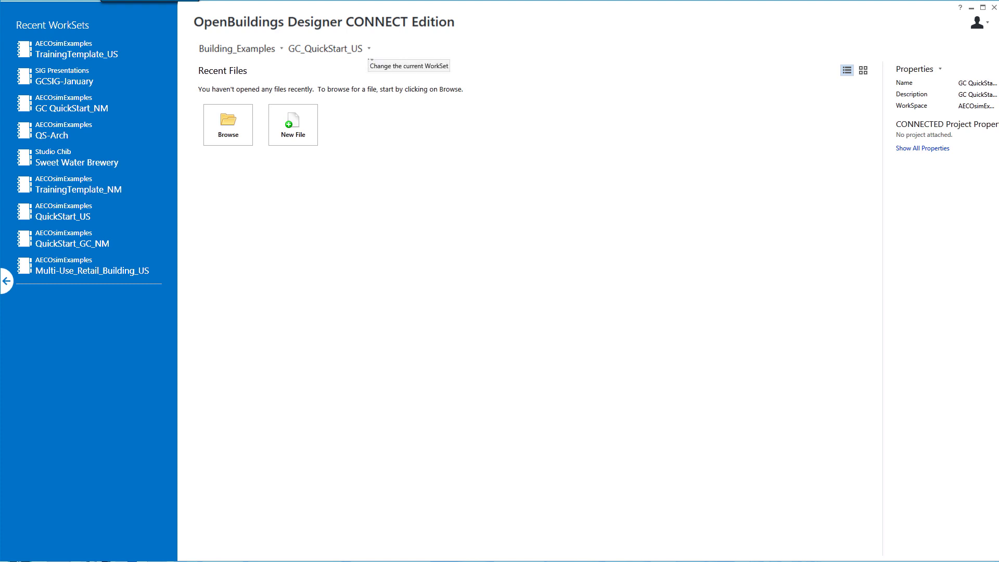
pyautogui.moveTo(324, 152)
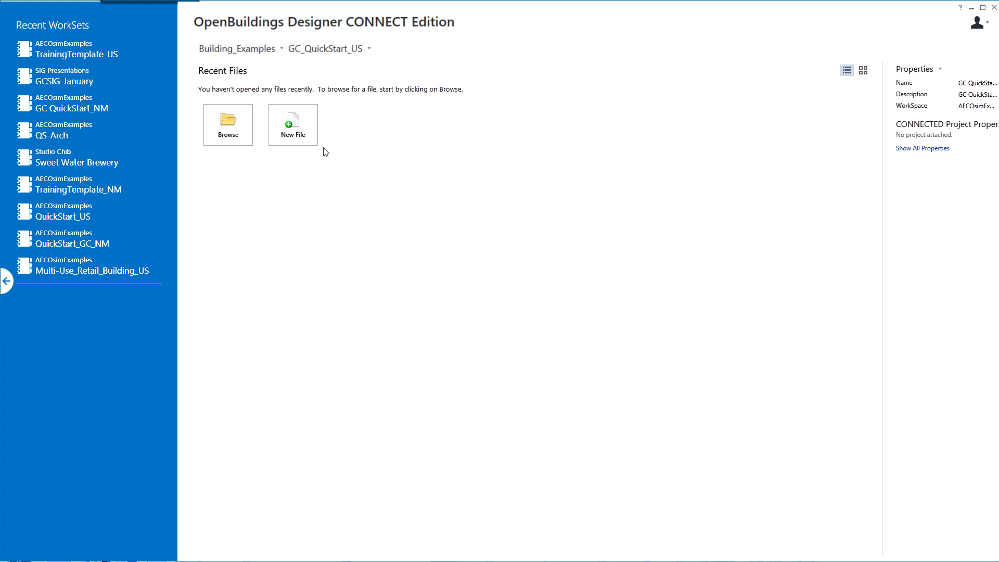
pyautogui.moveTo(292, 125)
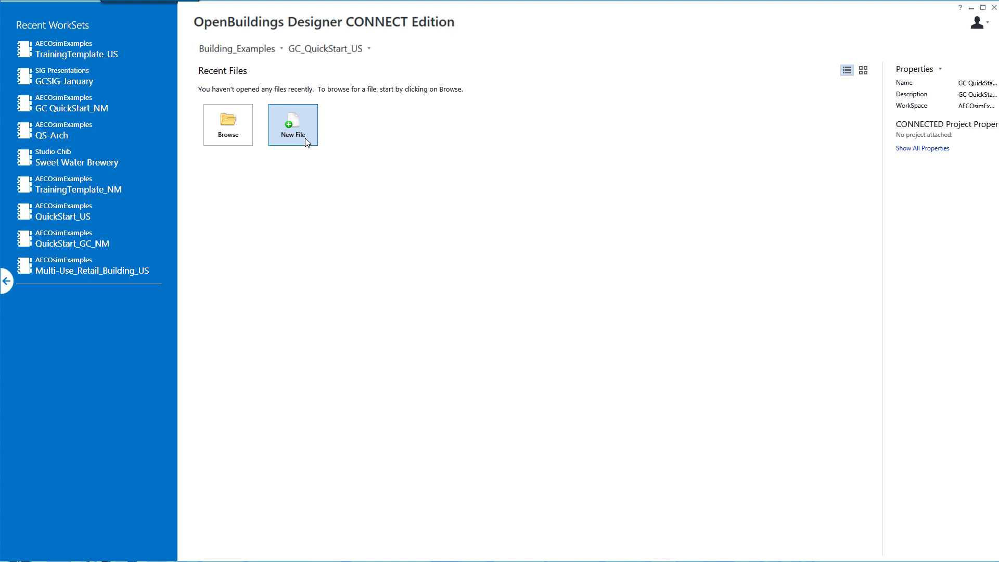
# Create and open a new design file named GC_MassModel.dgn in the workset
pyautogui.click(293, 124)
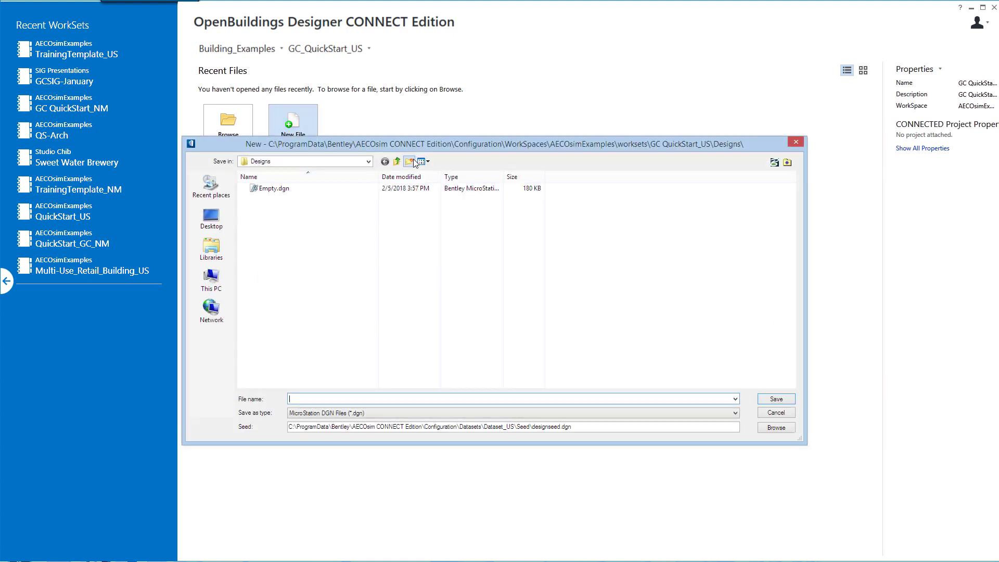
pyautogui.click(327, 399)
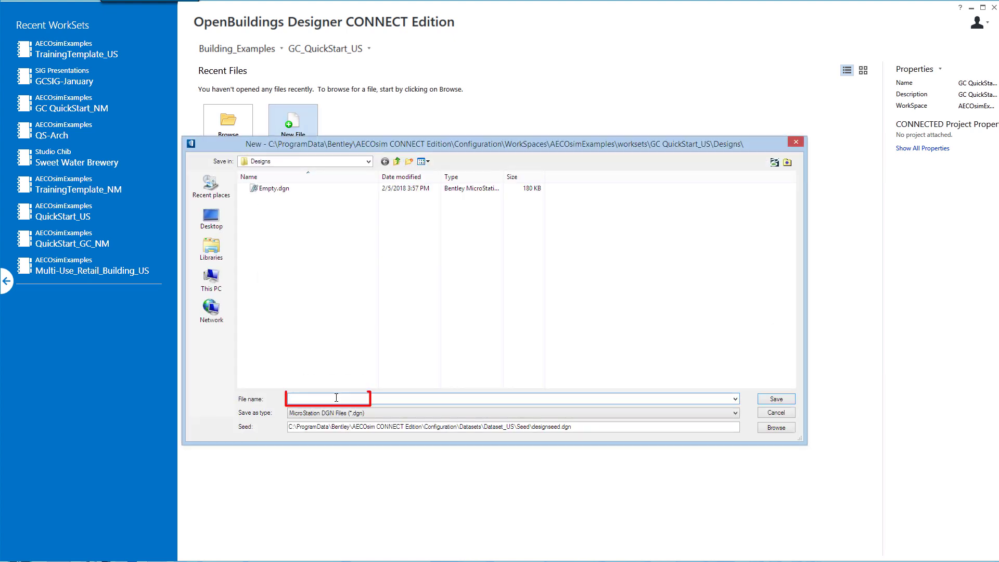
pyautogui.write('GC_MassModel')
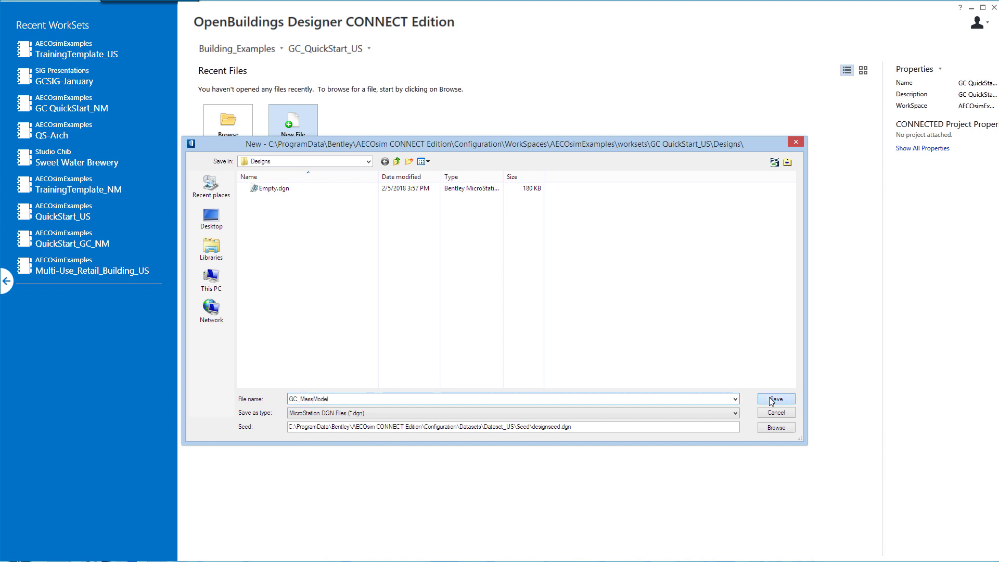
pyautogui.click(774, 399)
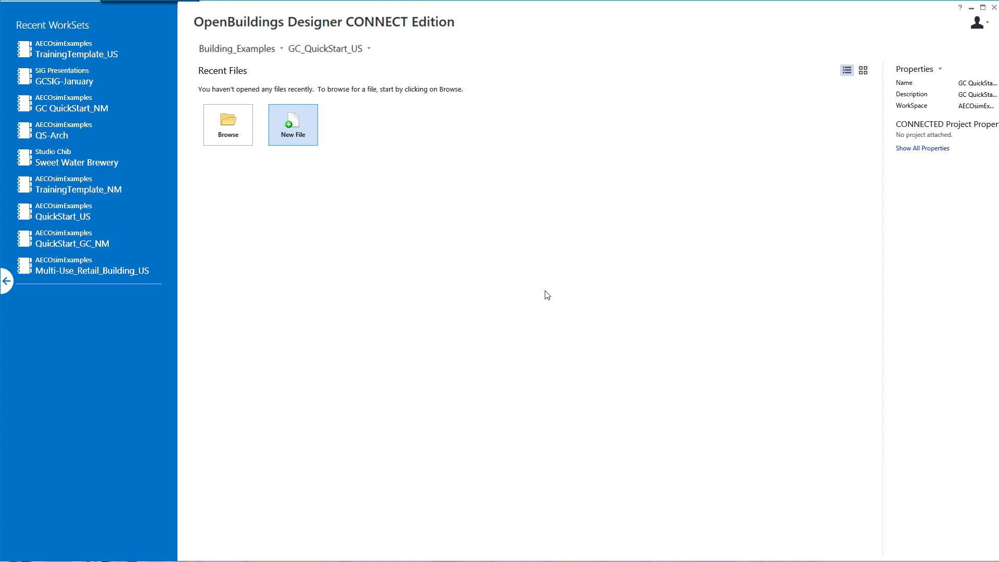
pyautogui.click(293, 123)
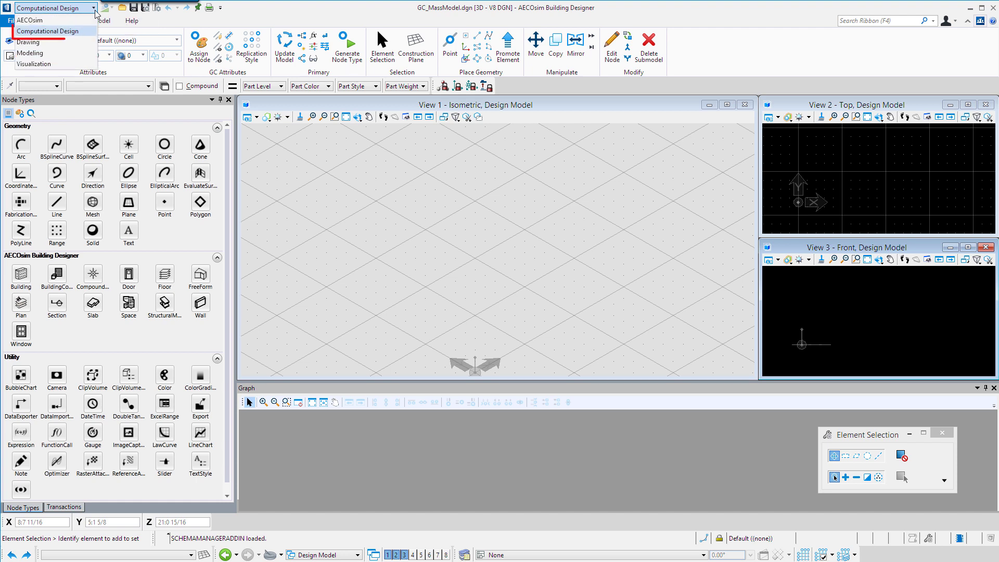
pyautogui.moveTo(51, 31)
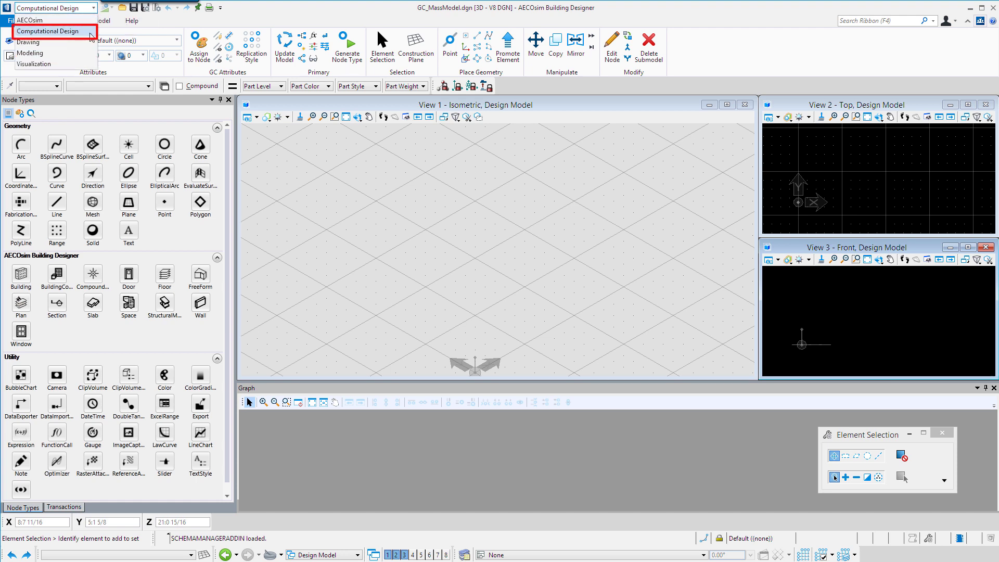
pyautogui.click(53, 30)
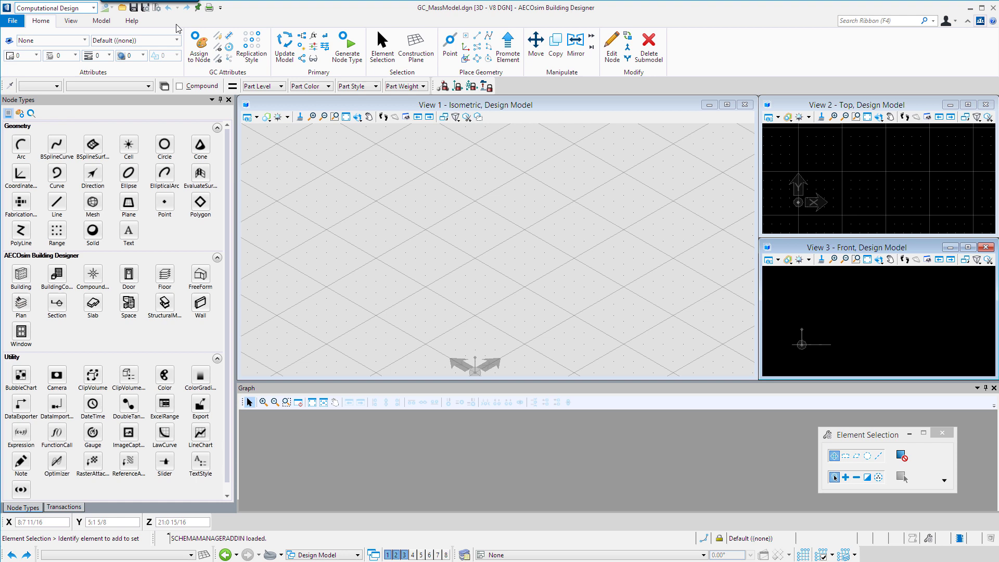
pyautogui.click(71, 21)
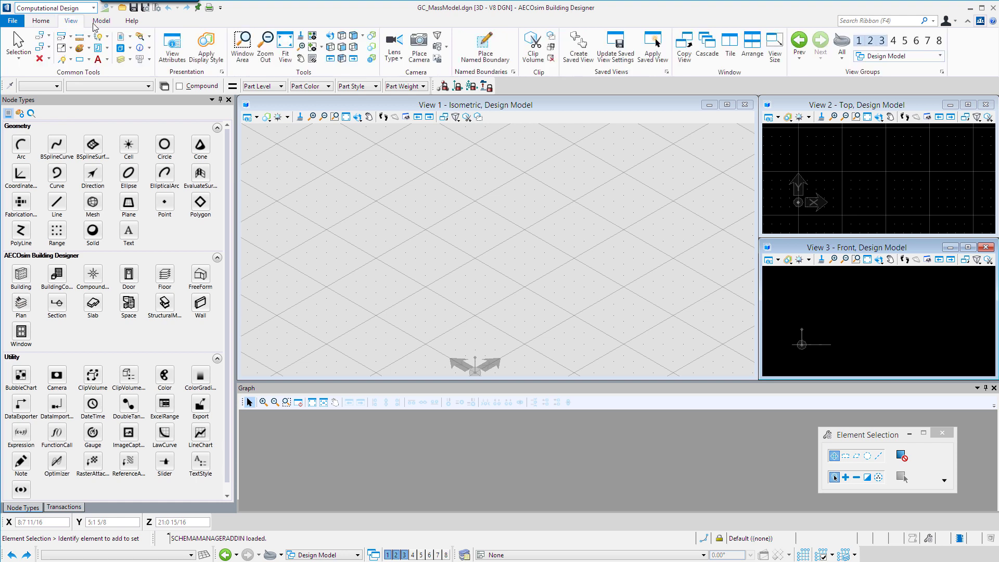
pyautogui.click(132, 20)
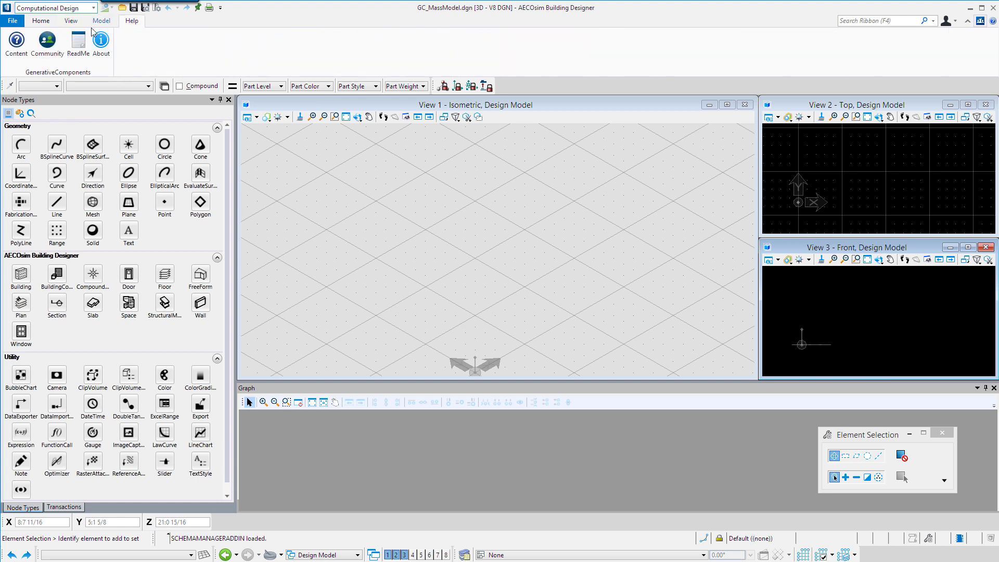
pyautogui.click(40, 21)
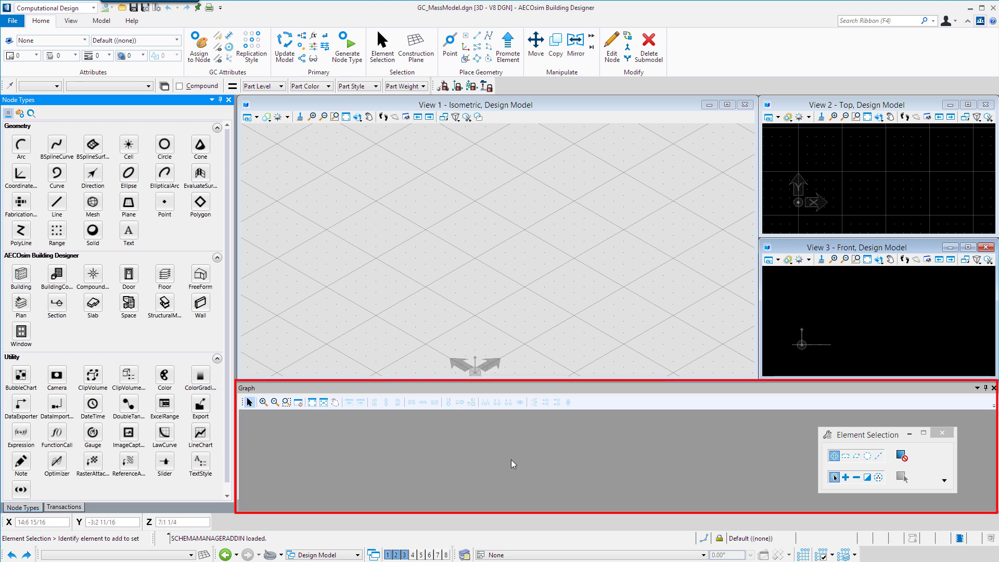
pyautogui.moveTo(514, 459)
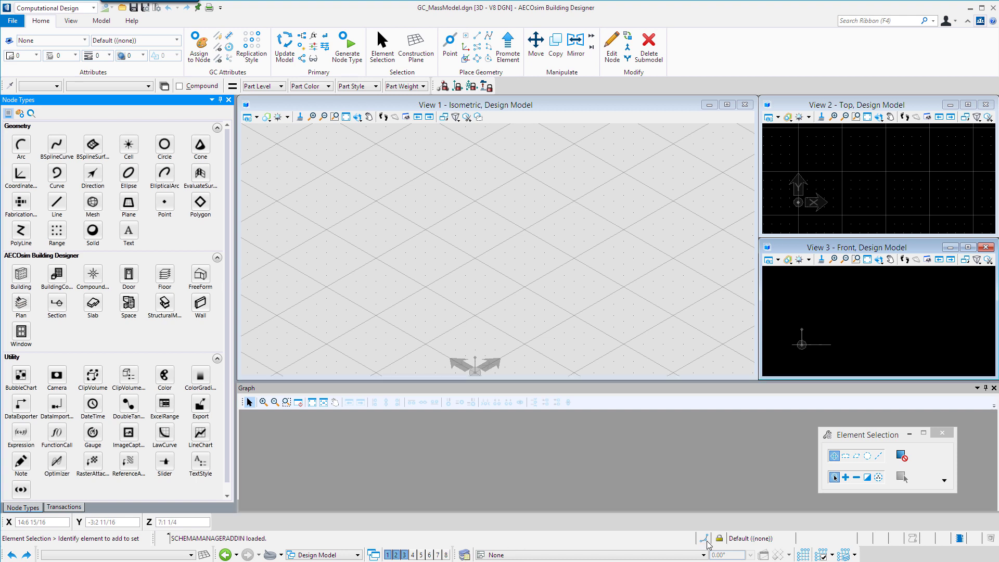
pyautogui.moveTo(232, 521)
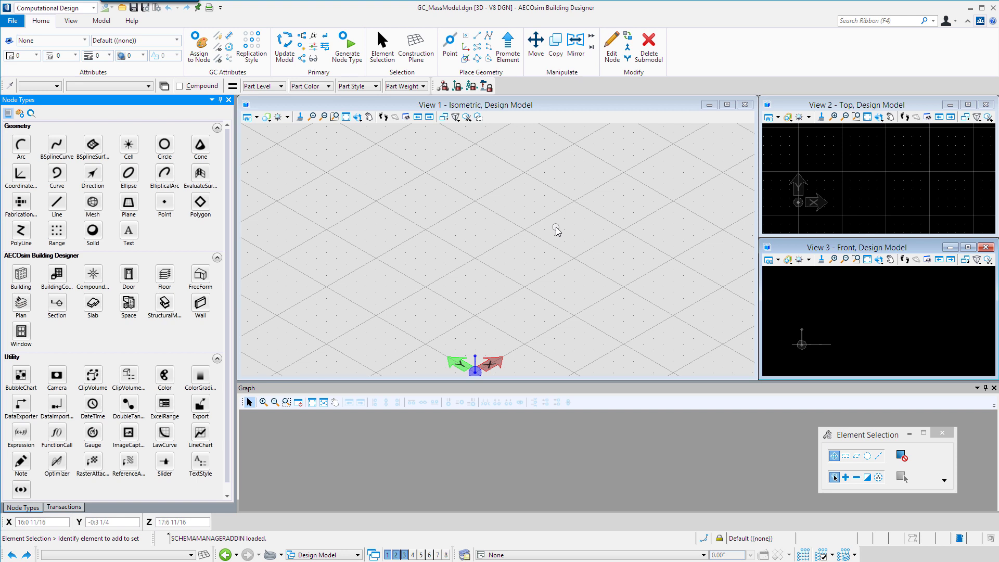
pyautogui.moveTo(584, 165)
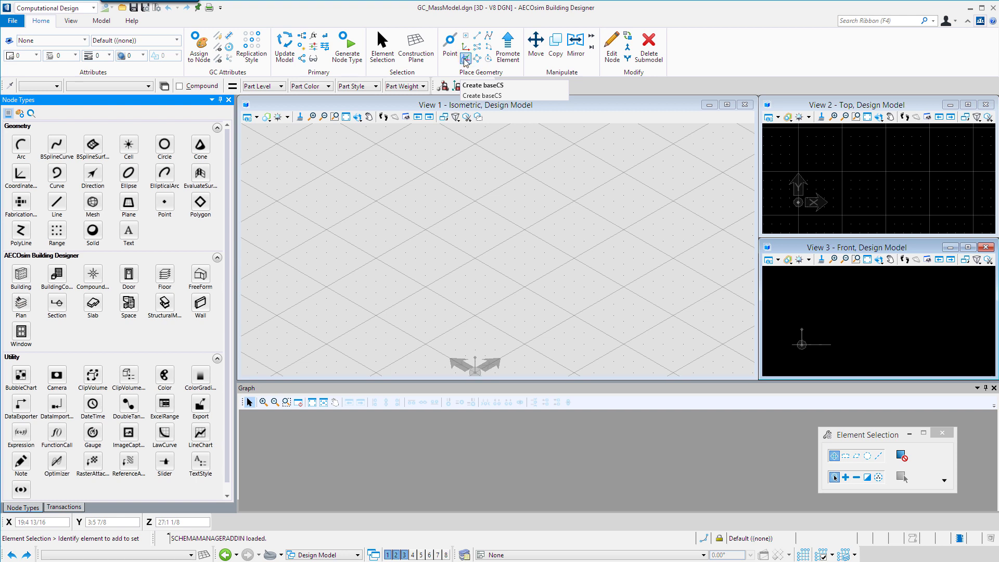
# Place a baseCS coordinate system in the Design Model
pyautogui.click(482, 84)
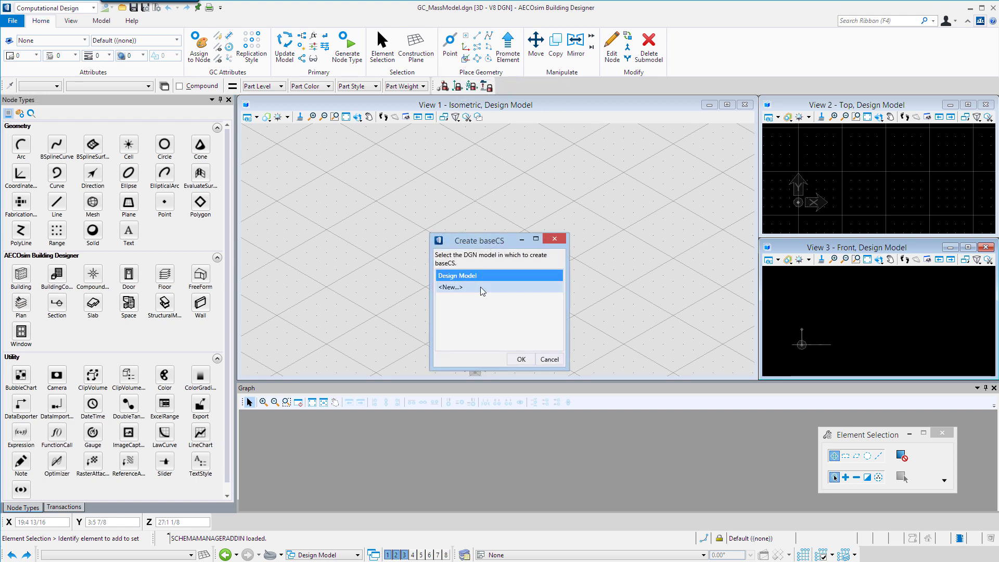
pyautogui.click(466, 274)
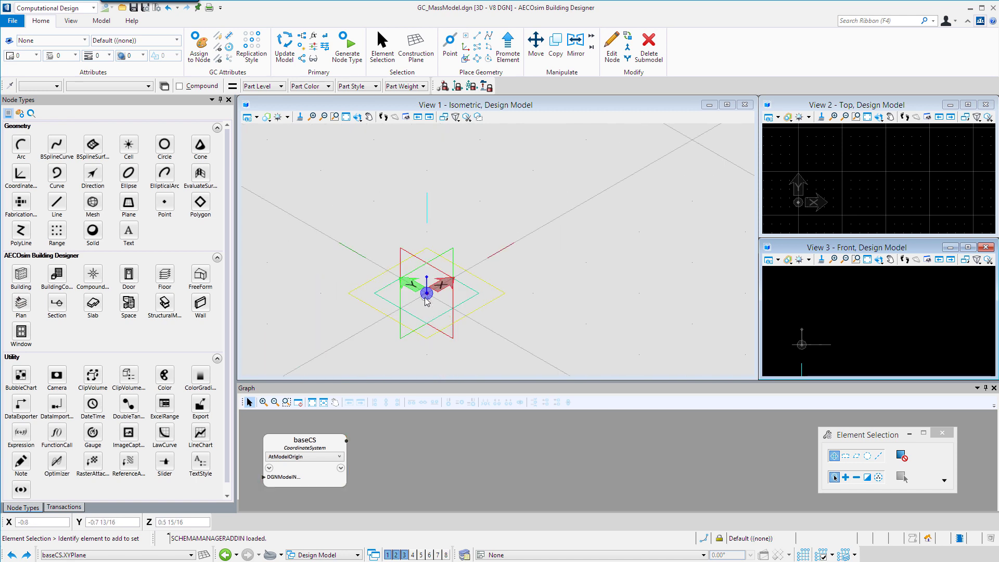
pyautogui.moveTo(477, 318)
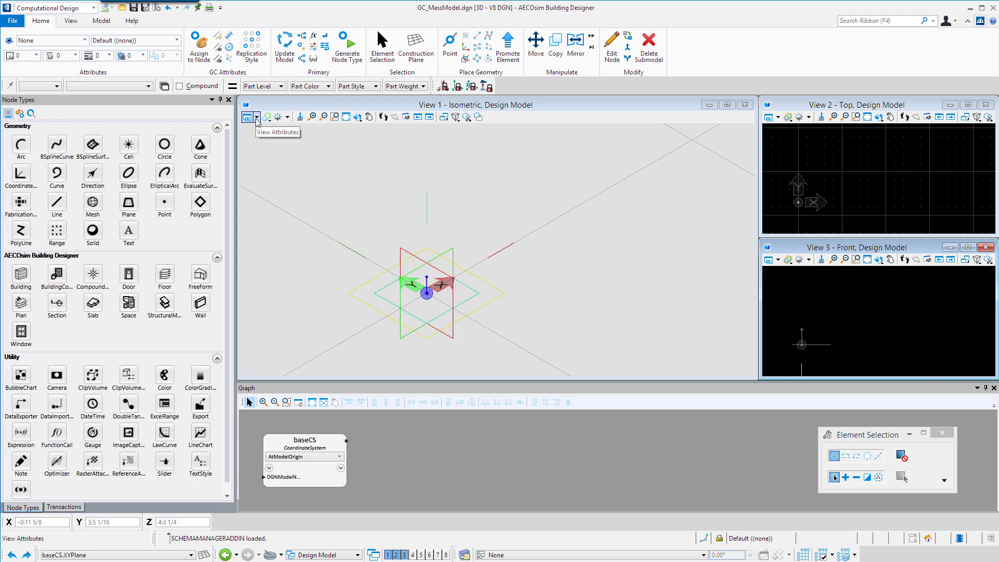
# Turn off the grid and background display in View 1's attributes
pyautogui.click(250, 117)
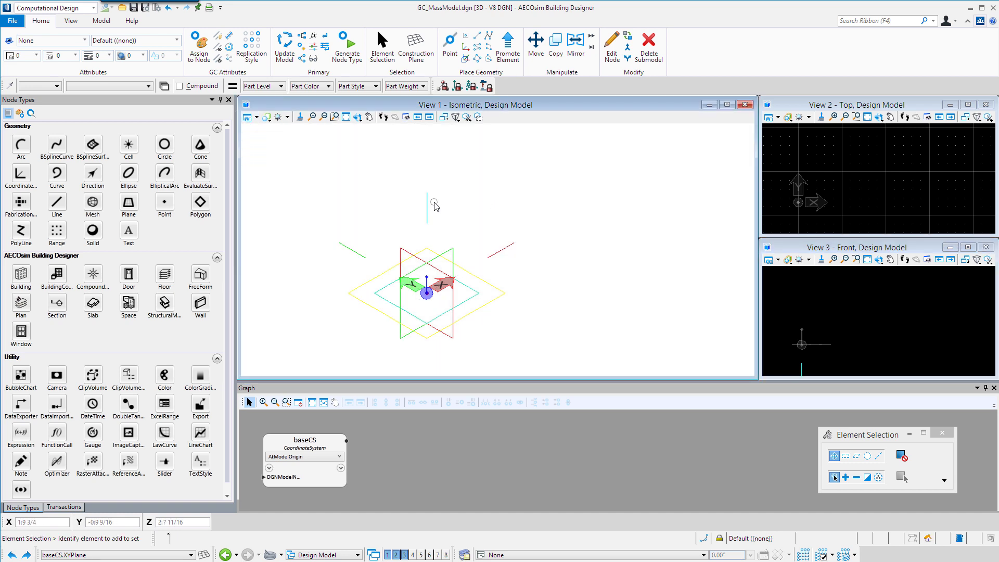
pyautogui.moveTo(260, 338)
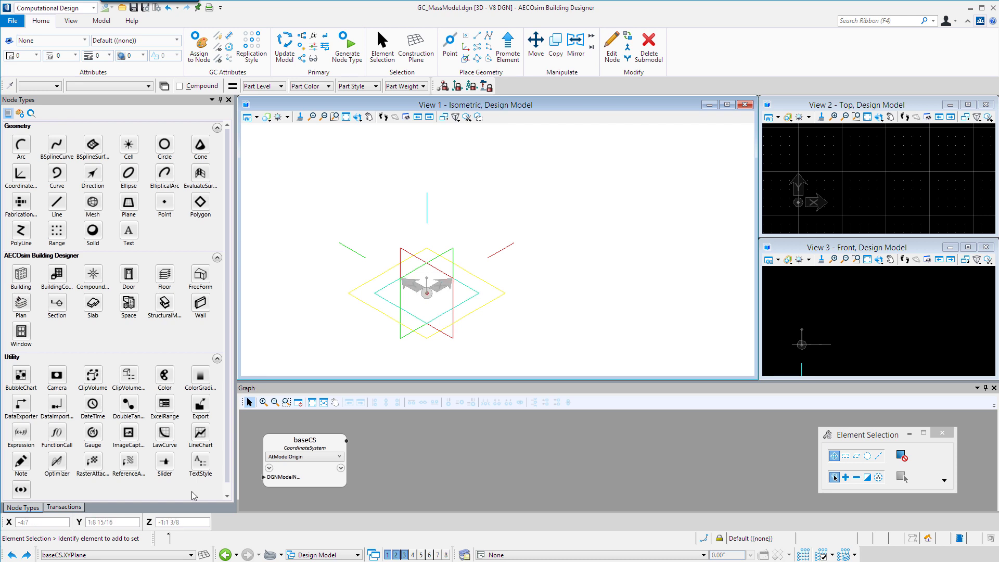
pyautogui.moveTo(72, 509)
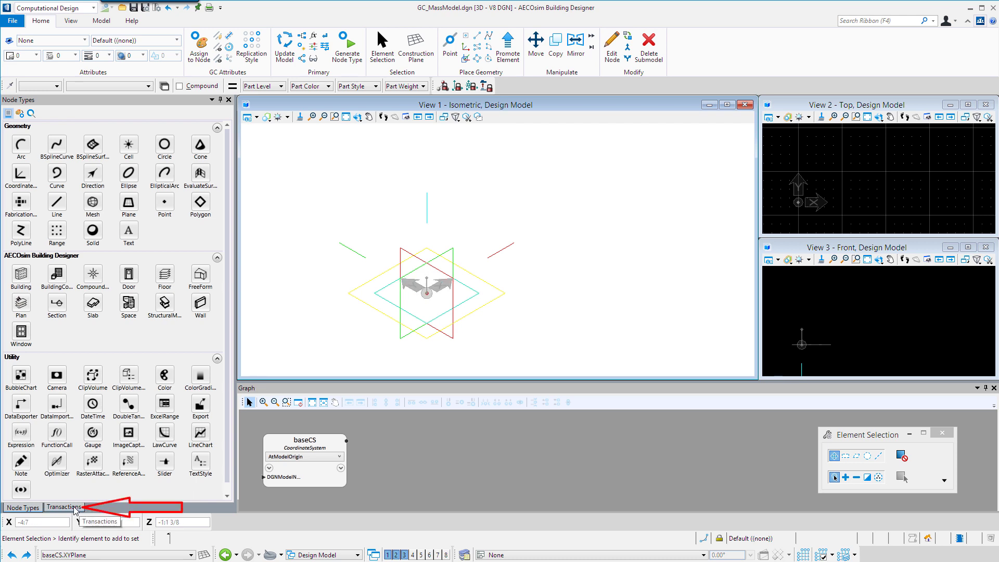
# Record the baseCS addition as transaction 1, 'Add baseCS'
pyautogui.click(64, 507)
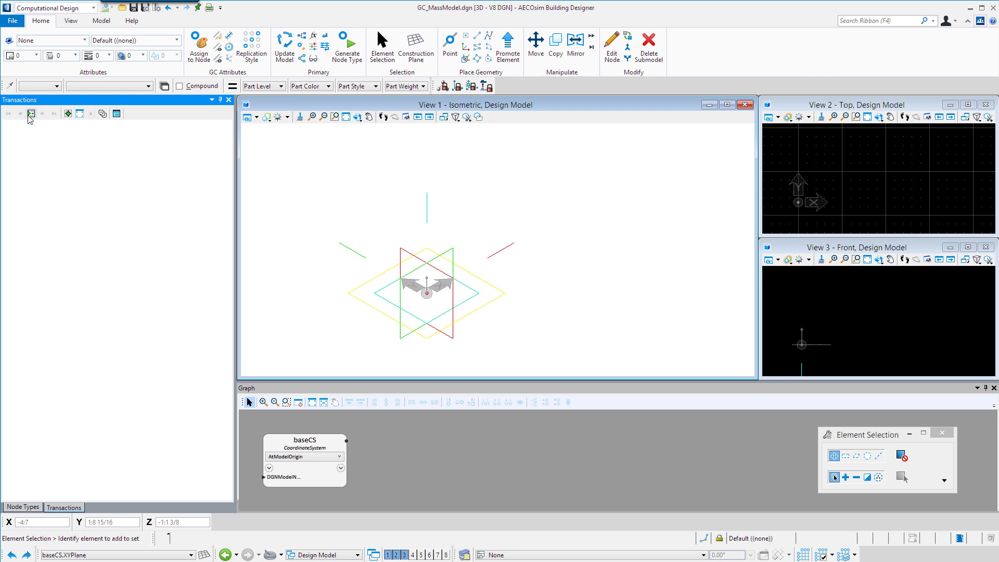
pyautogui.moveTo(30, 114)
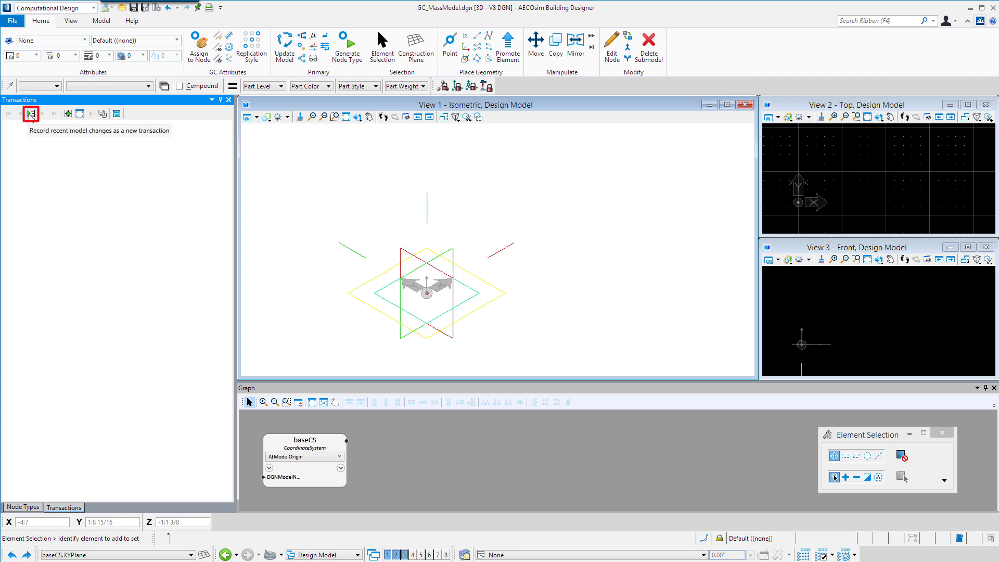
pyautogui.click(30, 113)
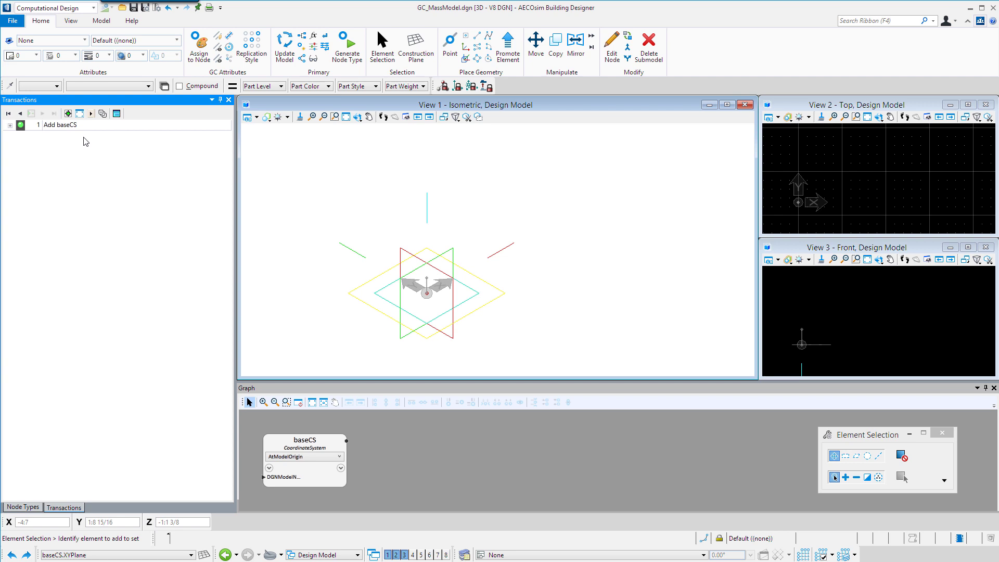
pyautogui.moveTo(85, 145)
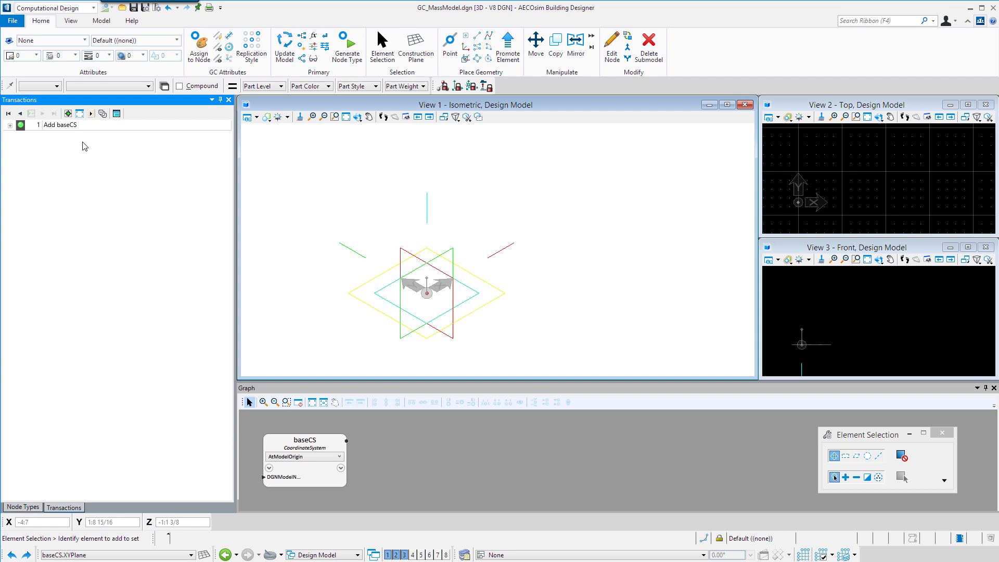
pyautogui.moveTo(92, 149)
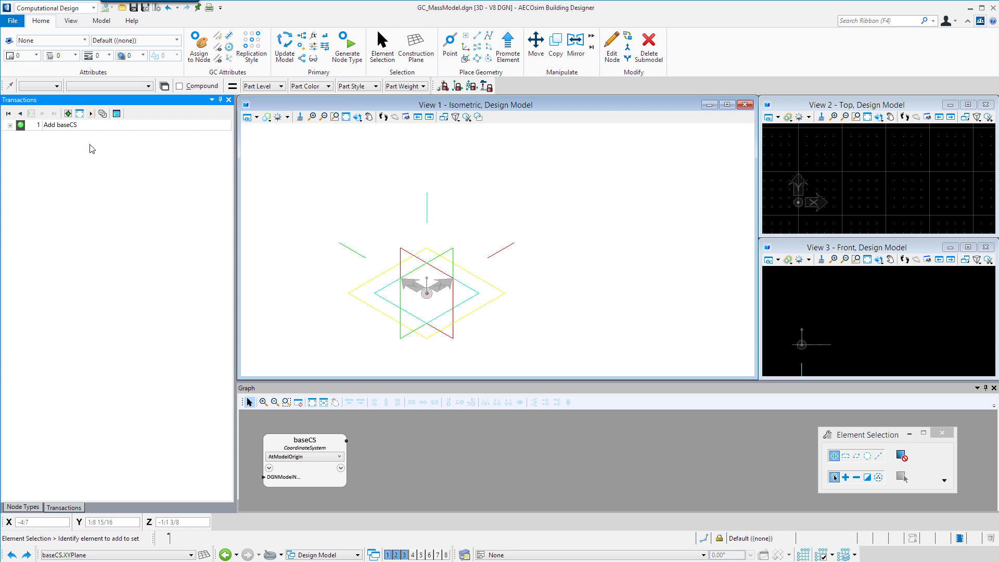
pyautogui.moveTo(427, 283)
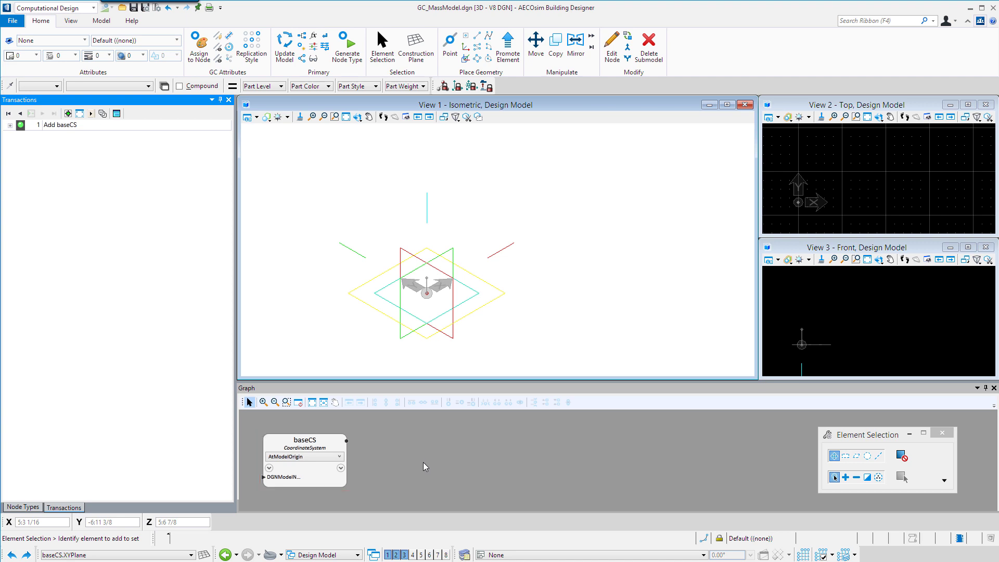
pyautogui.moveTo(414, 467)
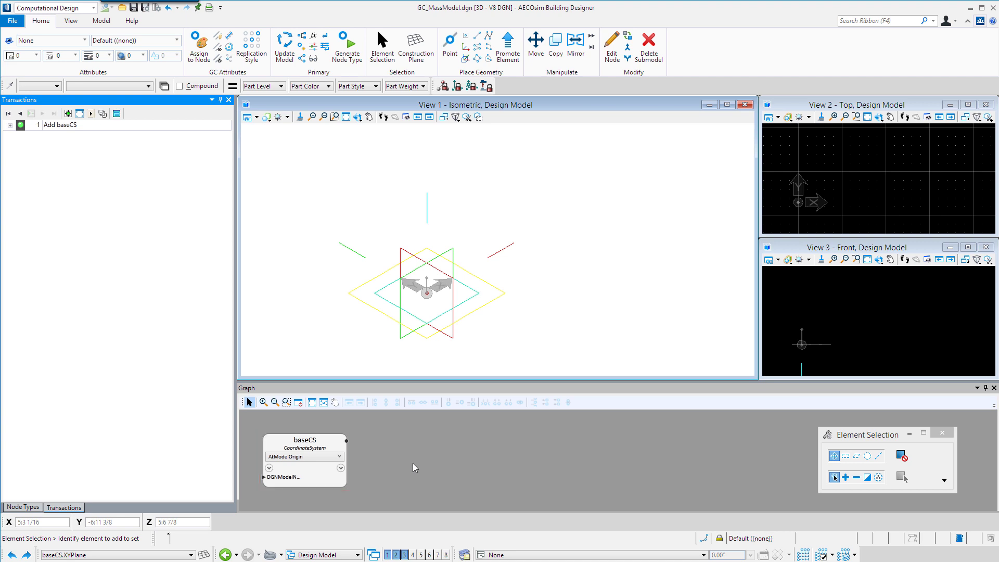
pyautogui.moveTo(413, 468)
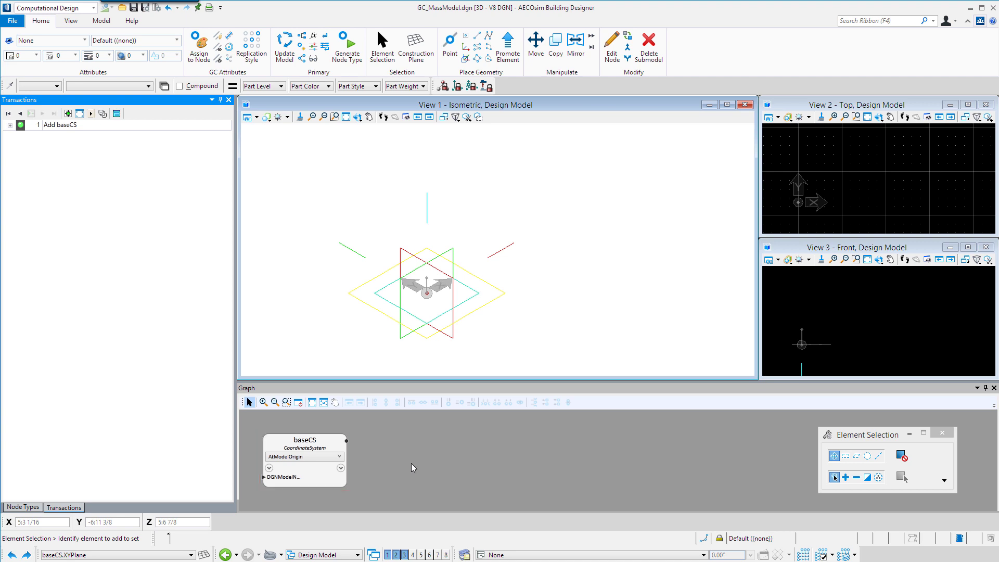